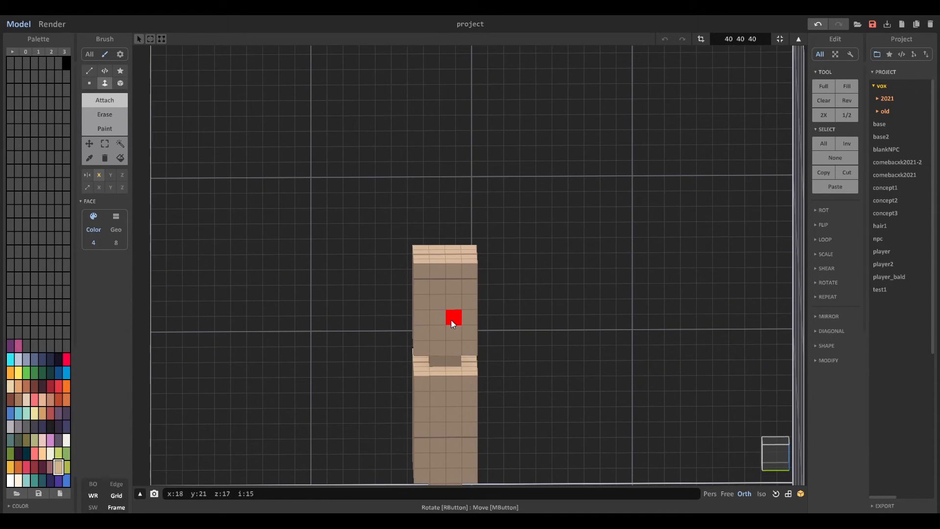
Step: Orbit to an angled view of the whole character and switch to the rendered view
drag(453, 323, 419, 336)
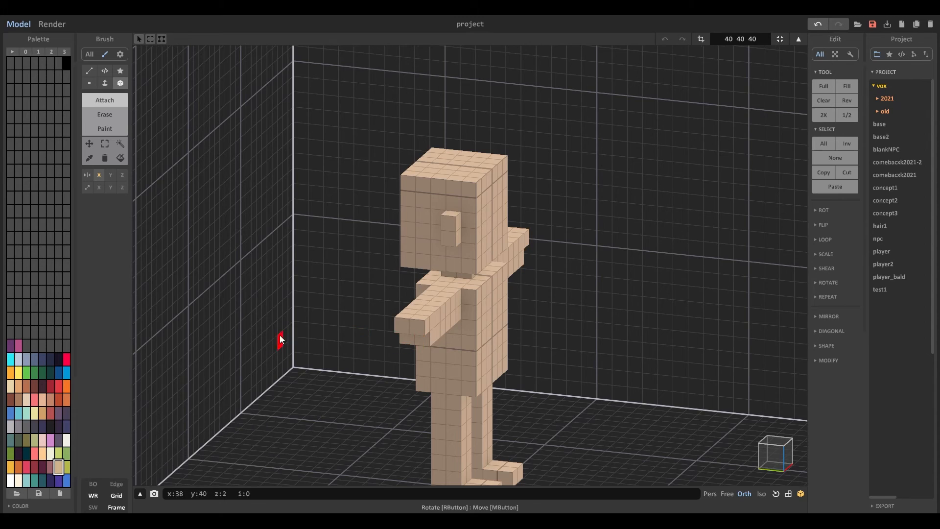
key(F1)
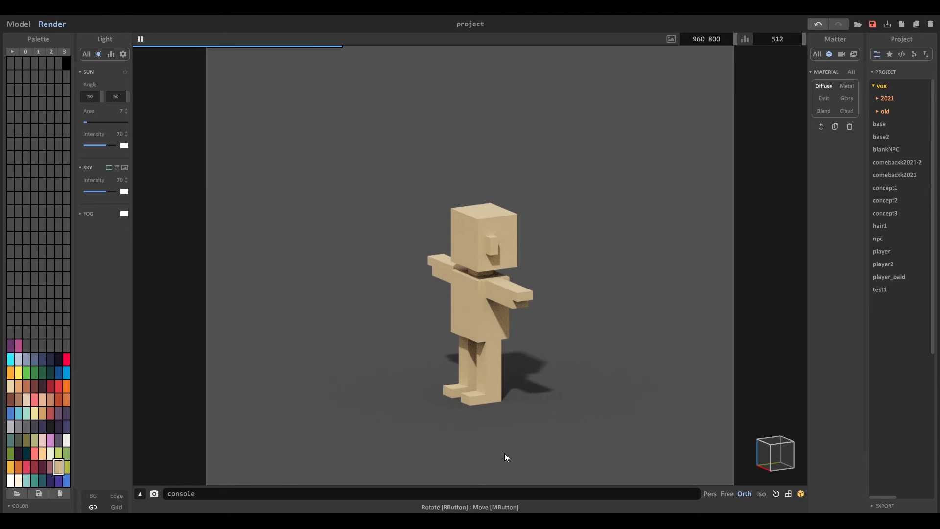
Step: Set the render's samples-per-pixel limit to 512
click(778, 39)
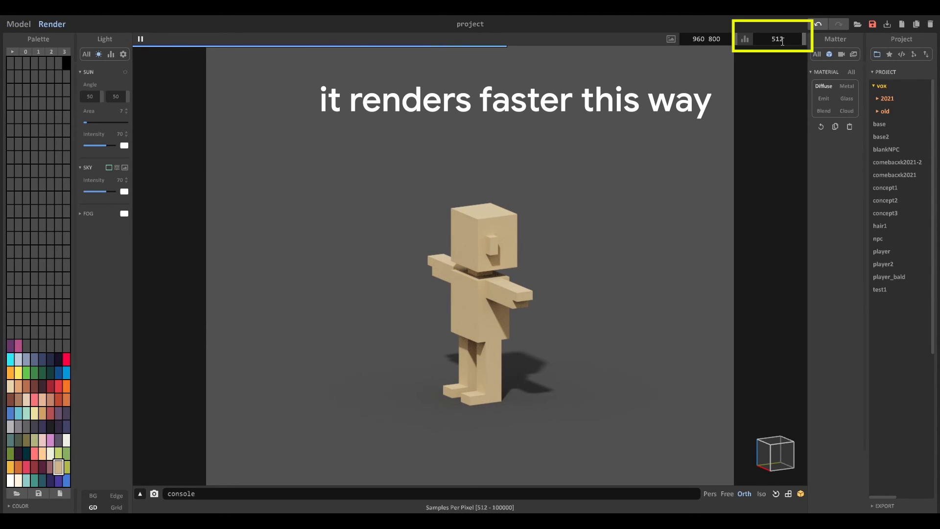